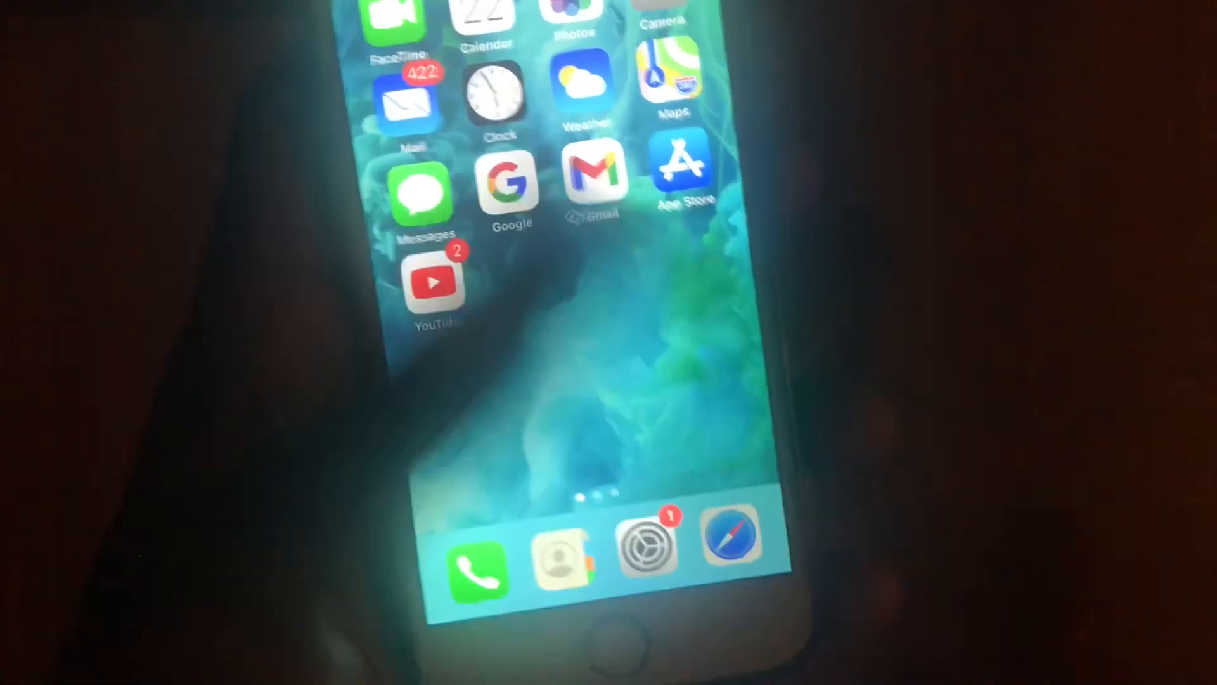
- Launch Safari from the dock to search Google for 'geforce now download'
left_click(731, 543)
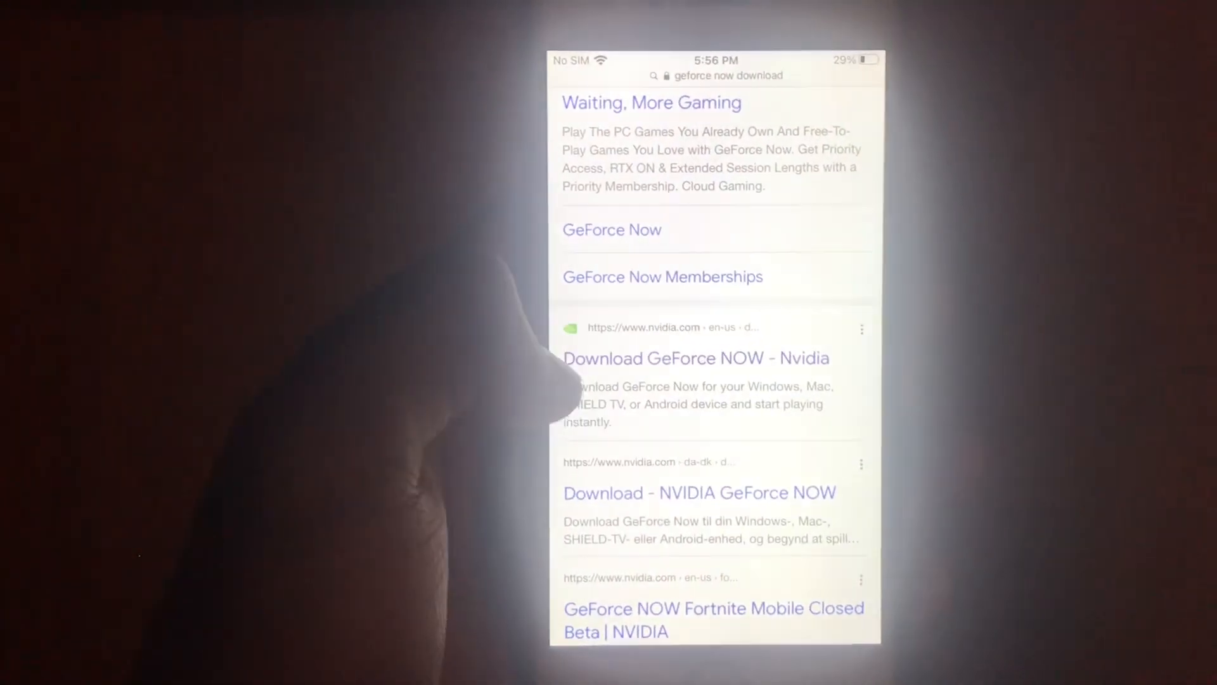
- Reach the GeForce NOW play site (play.geforcenow.com) from NVIDIA's Download GeForce NOW result
left_click(695, 357)
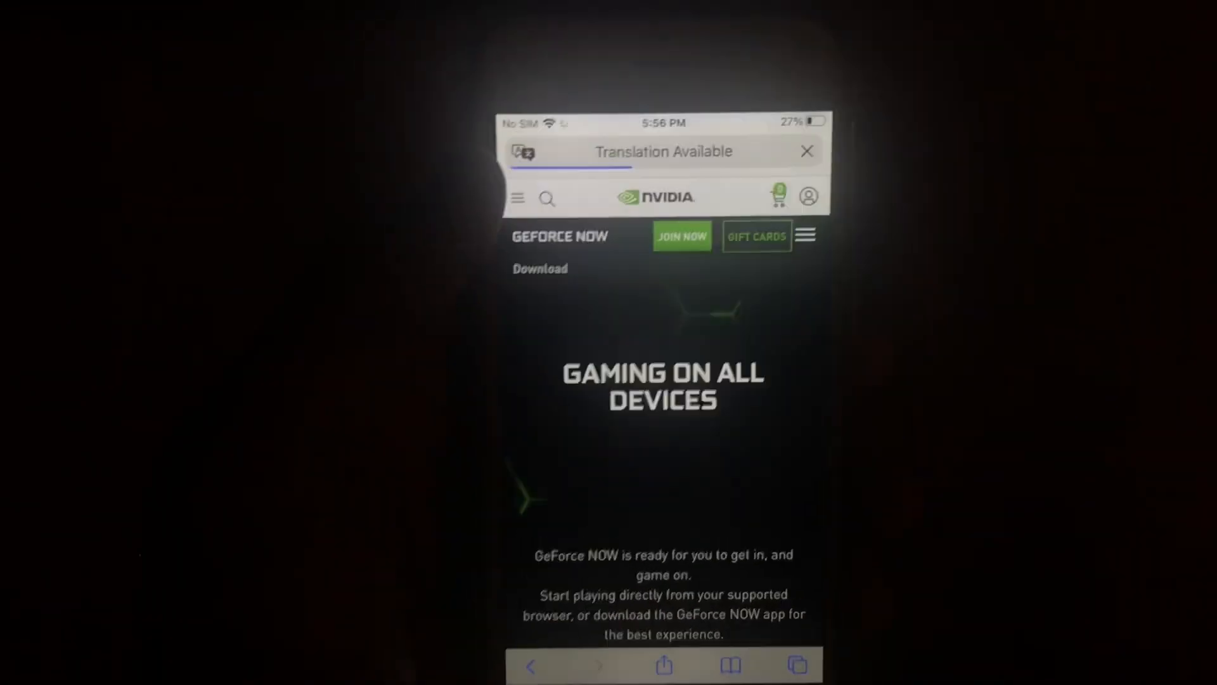
left_click(806, 150)
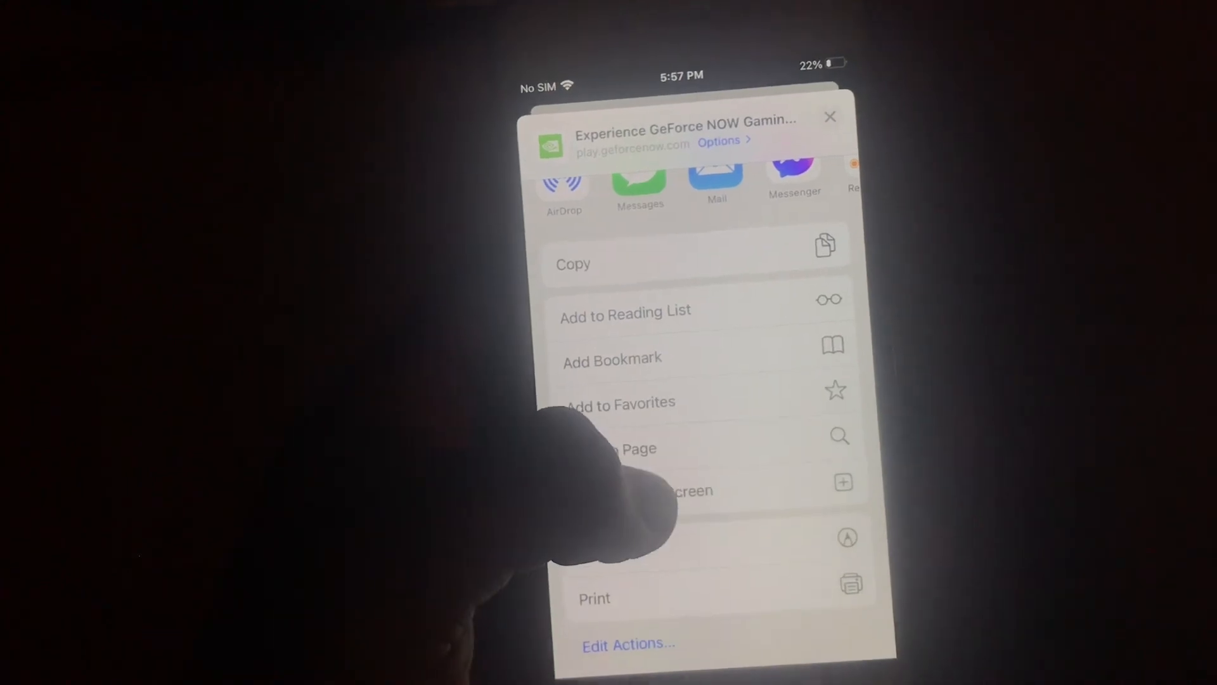
- Add the GeForce NOW play site to the home screen as a GeForce NOW shortcut
left_click(672, 490)
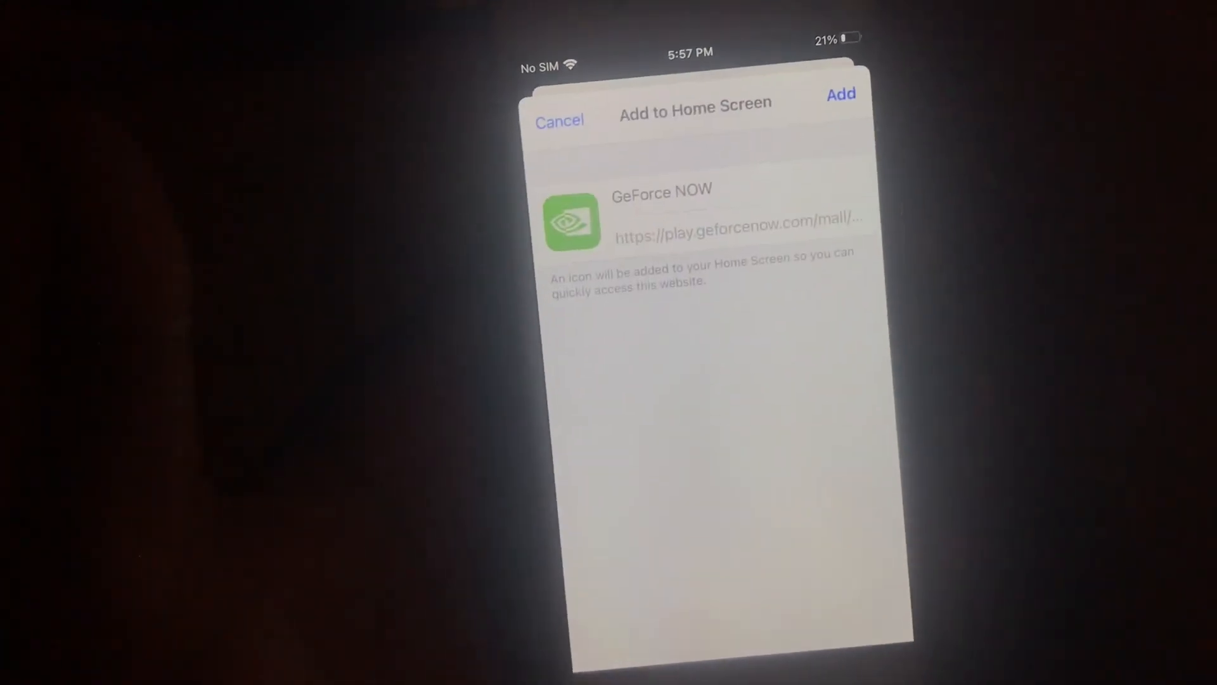
left_click(839, 94)
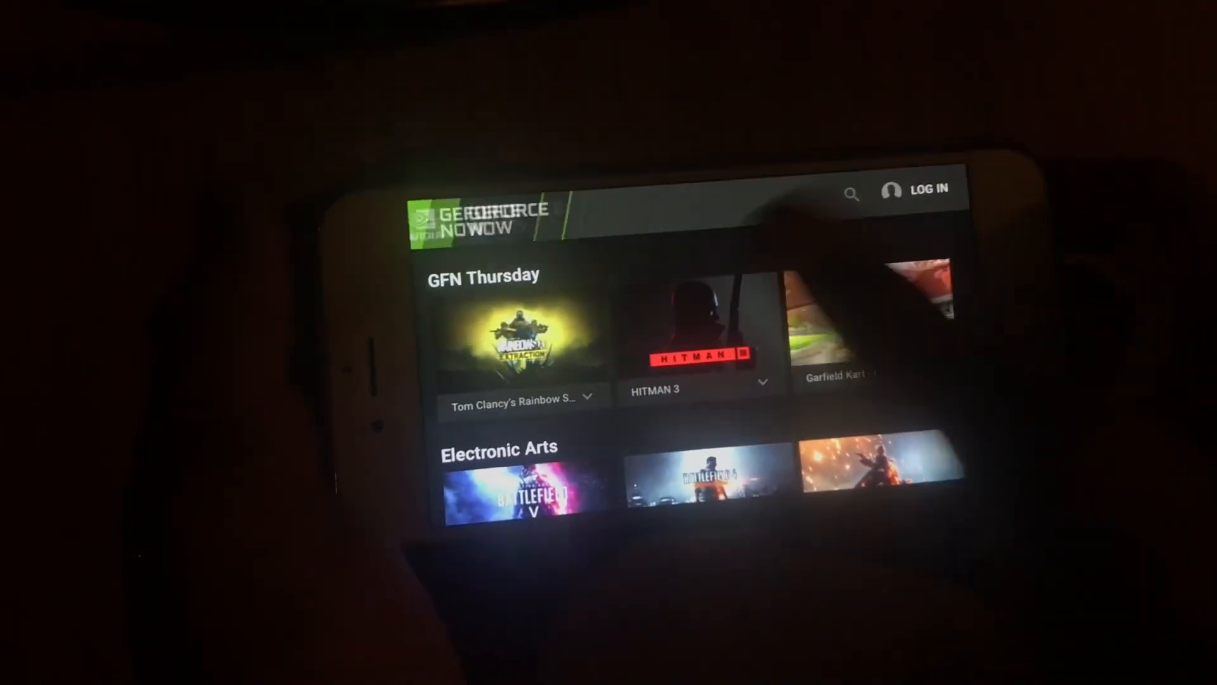
- Browse the GeForce NOW web app's game library in landscape
left_click(925, 189)
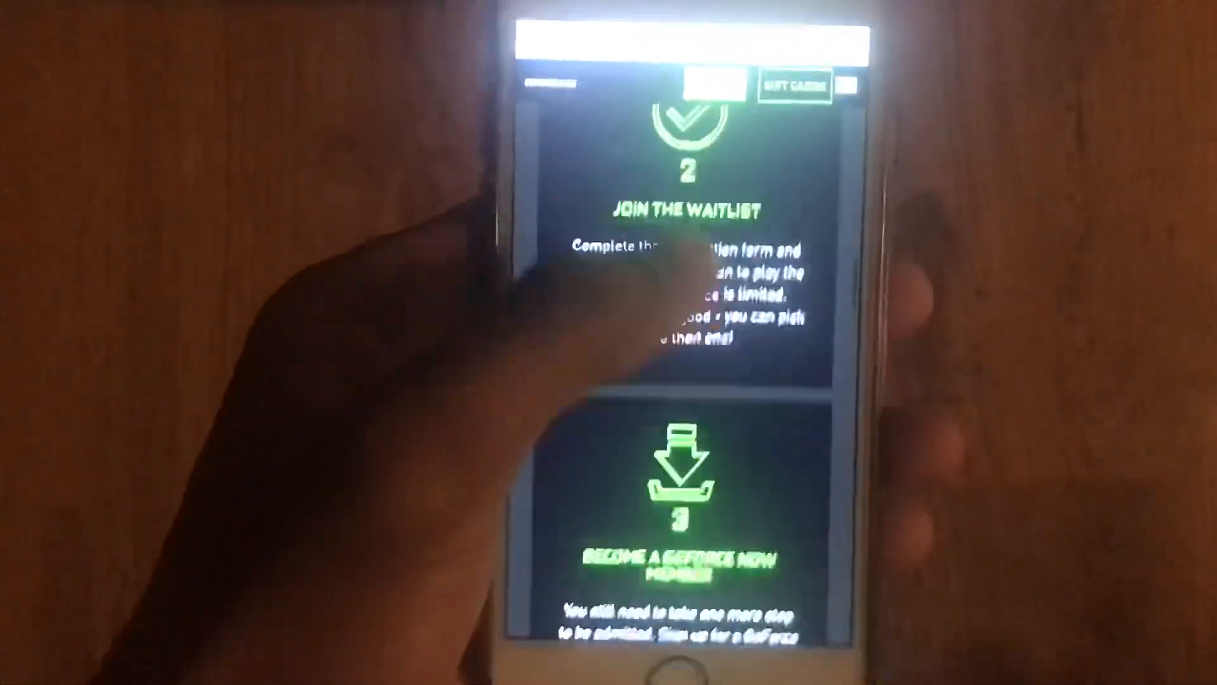
scroll("down", 3)
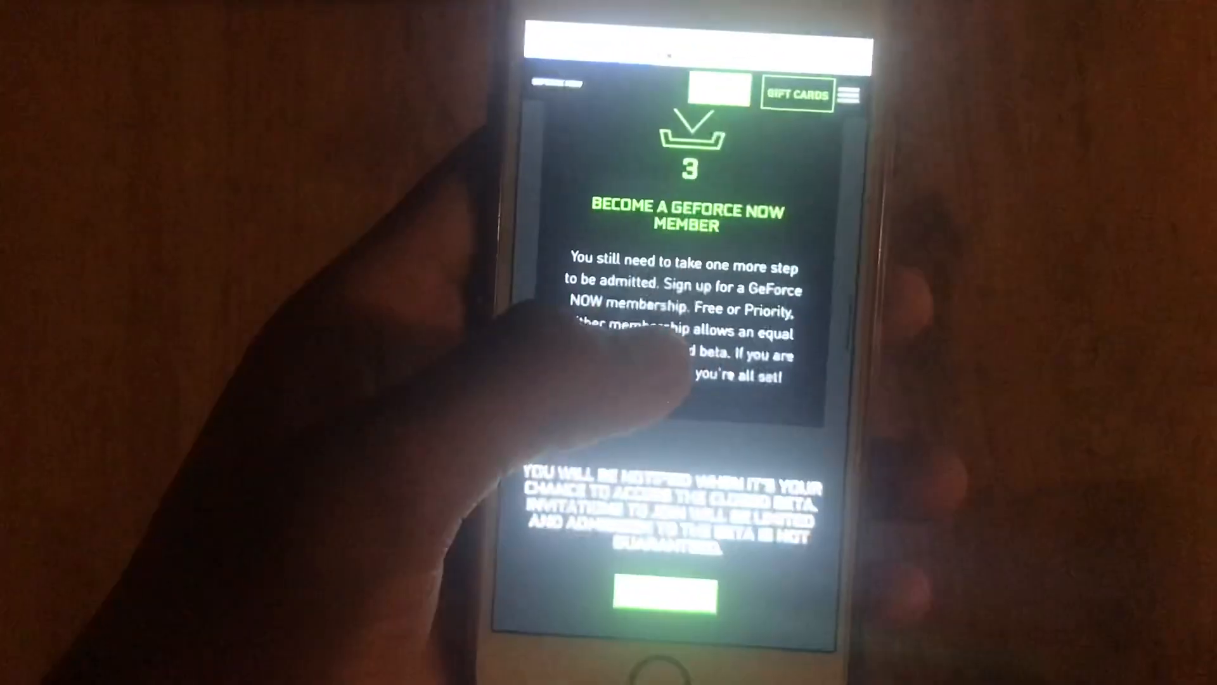
scroll("down", 3)
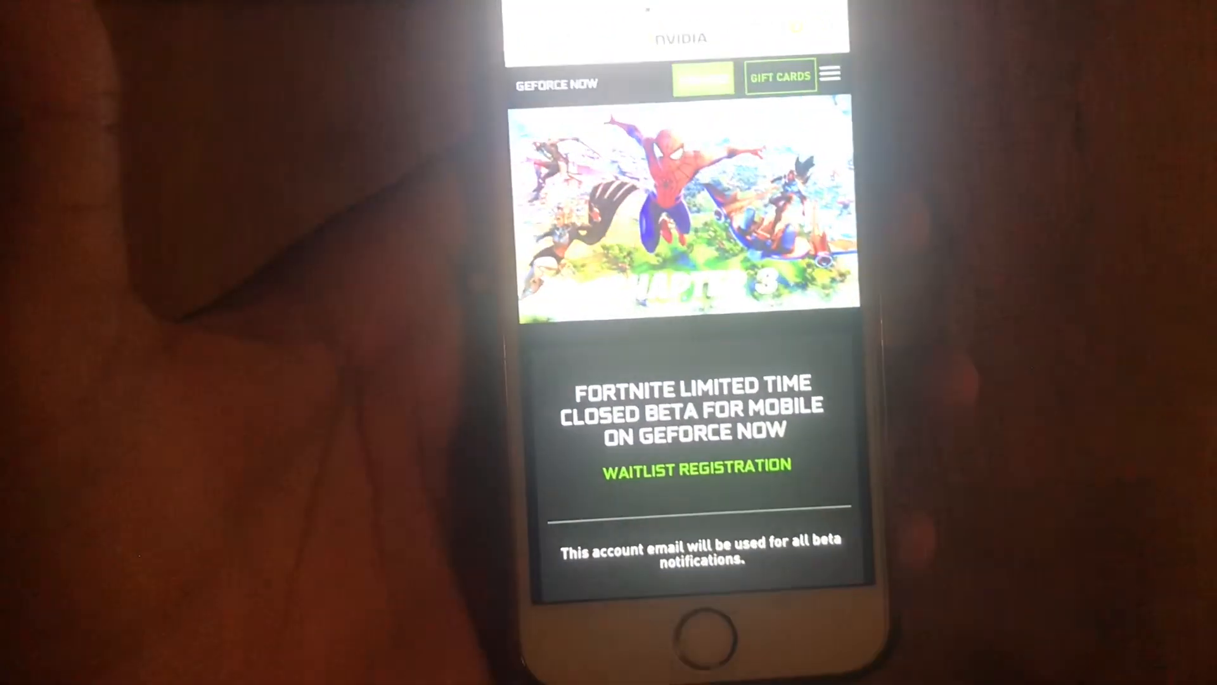
- Submit the Fortnite waitlist form with the iOS Safari iPhone and iPad option selected
scroll("down", 3)
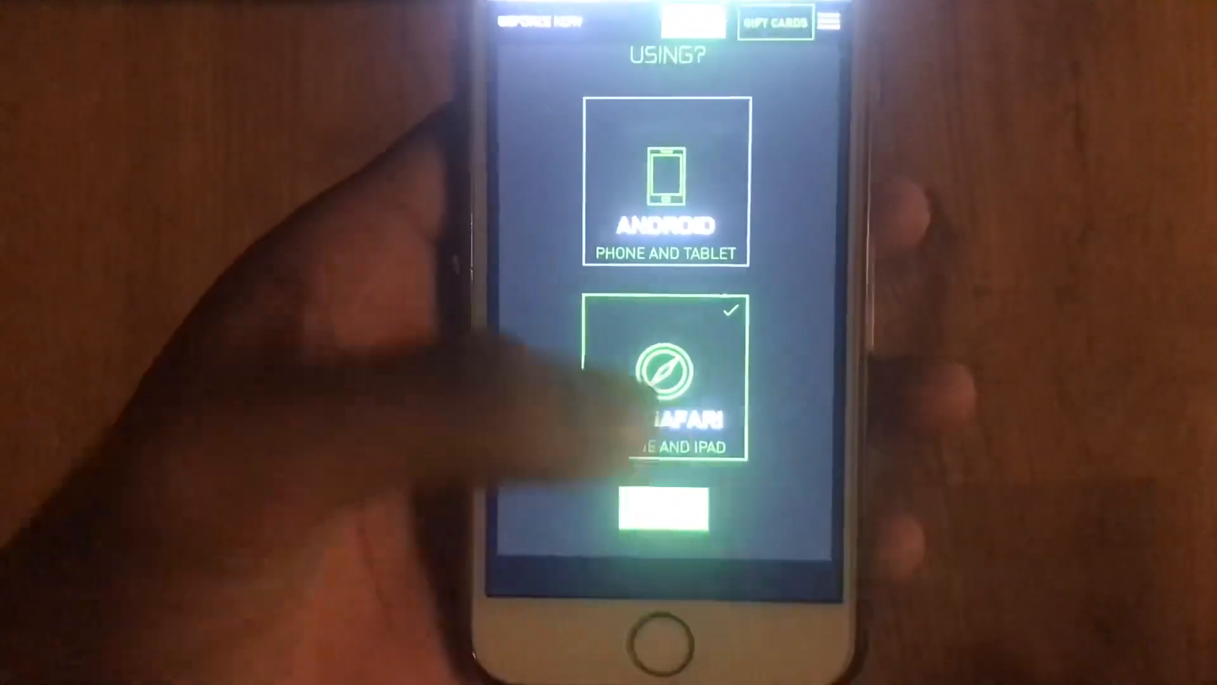
left_click(663, 512)
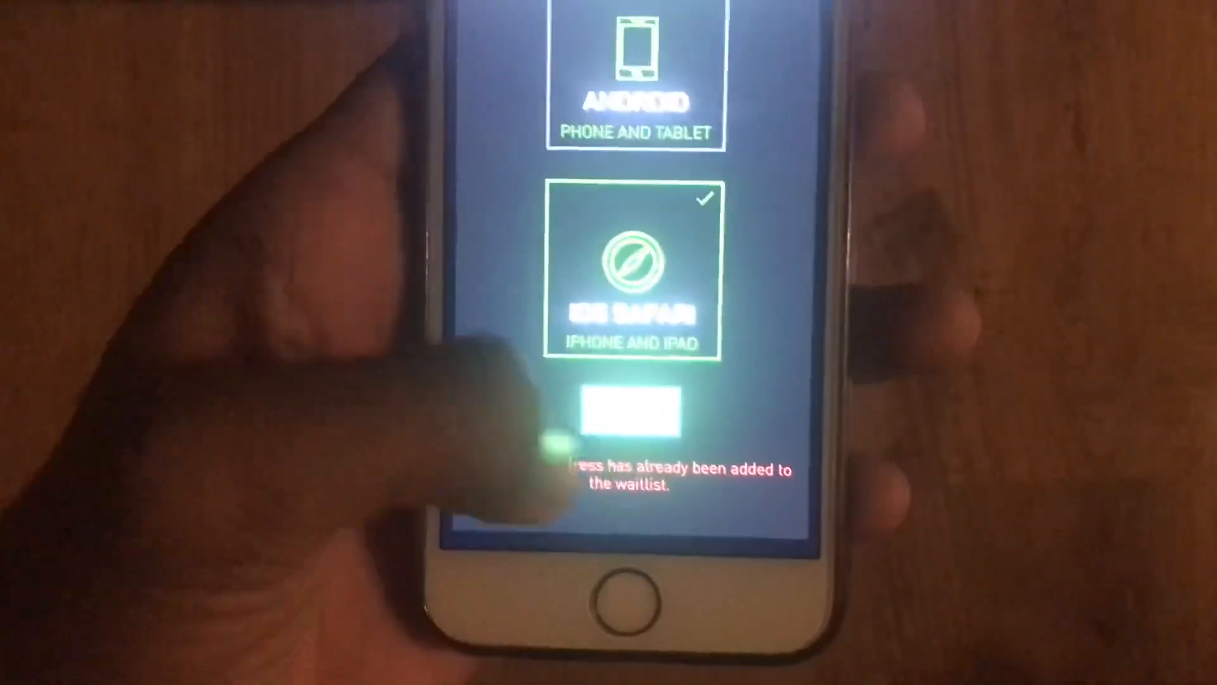